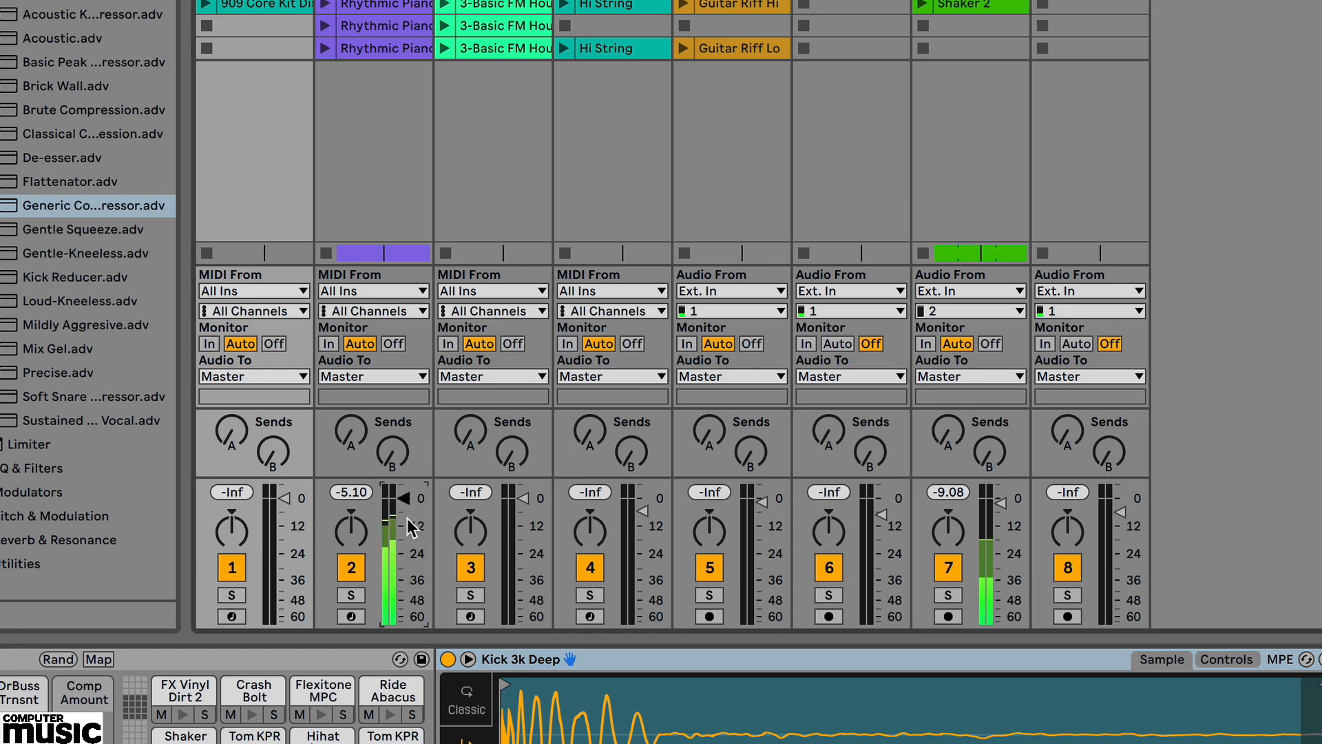
# Unfold the Coral Kit drum rack so each drum sound gets its own mixer channel.
pyautogui.moveTo(350, 523); pyautogui.dragTo(349, 505)
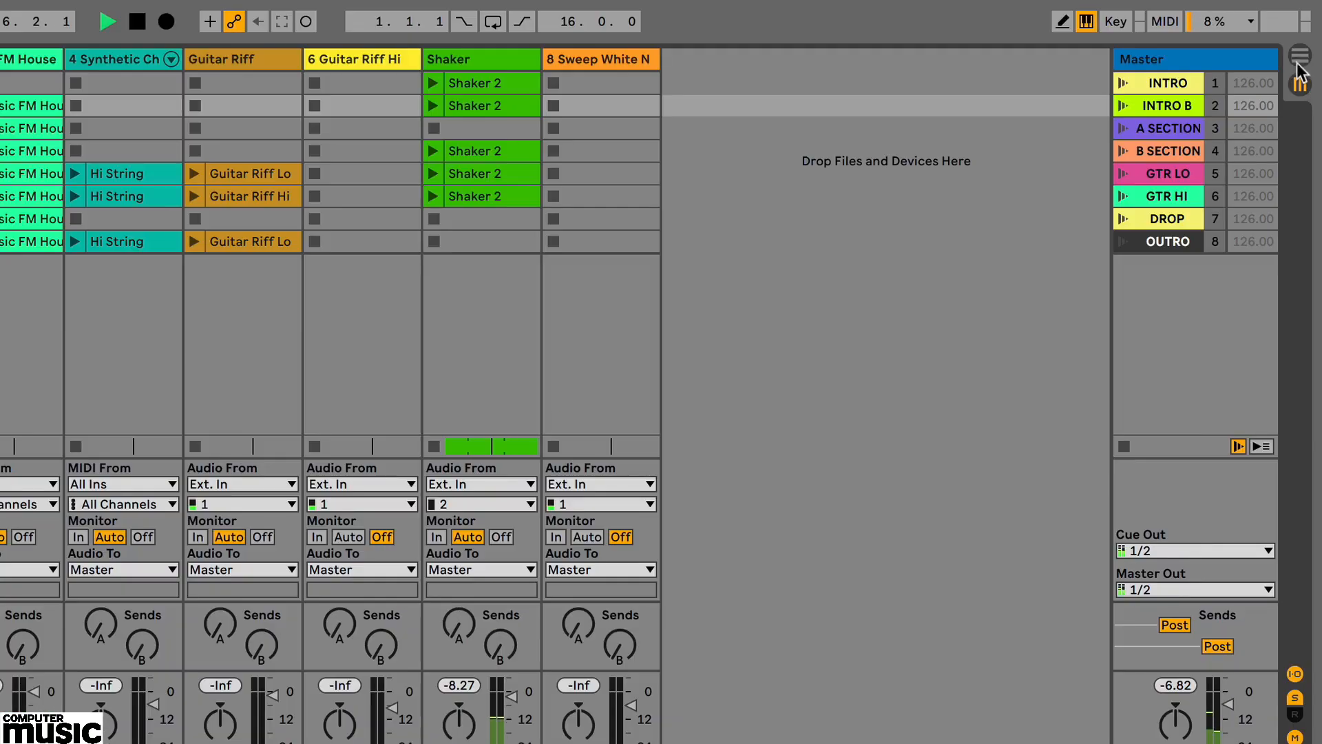
pyautogui.click(1302, 55)
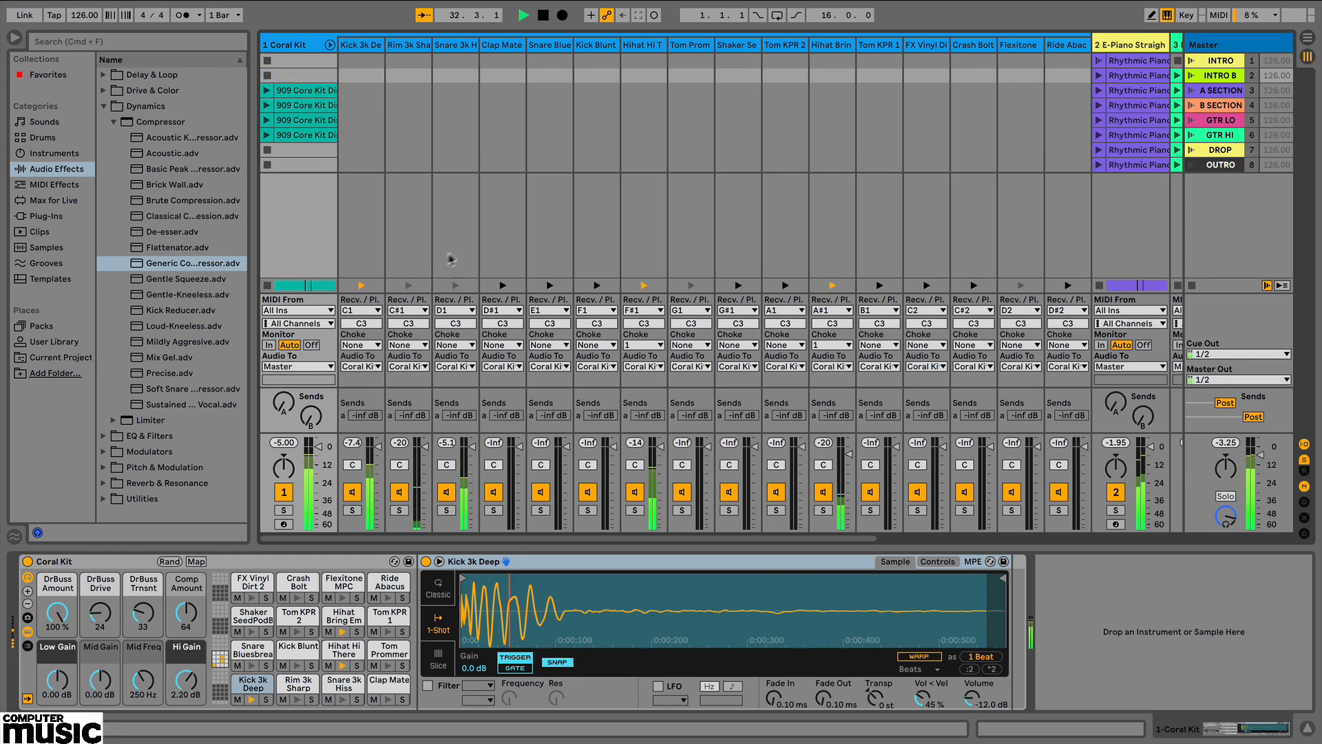
# Load Channel EQ on Snare 3k Hiss with Low 6.7 dB, Mid -4.4 dB, solo it and adjust the sample end.
pyautogui.click(455, 44)
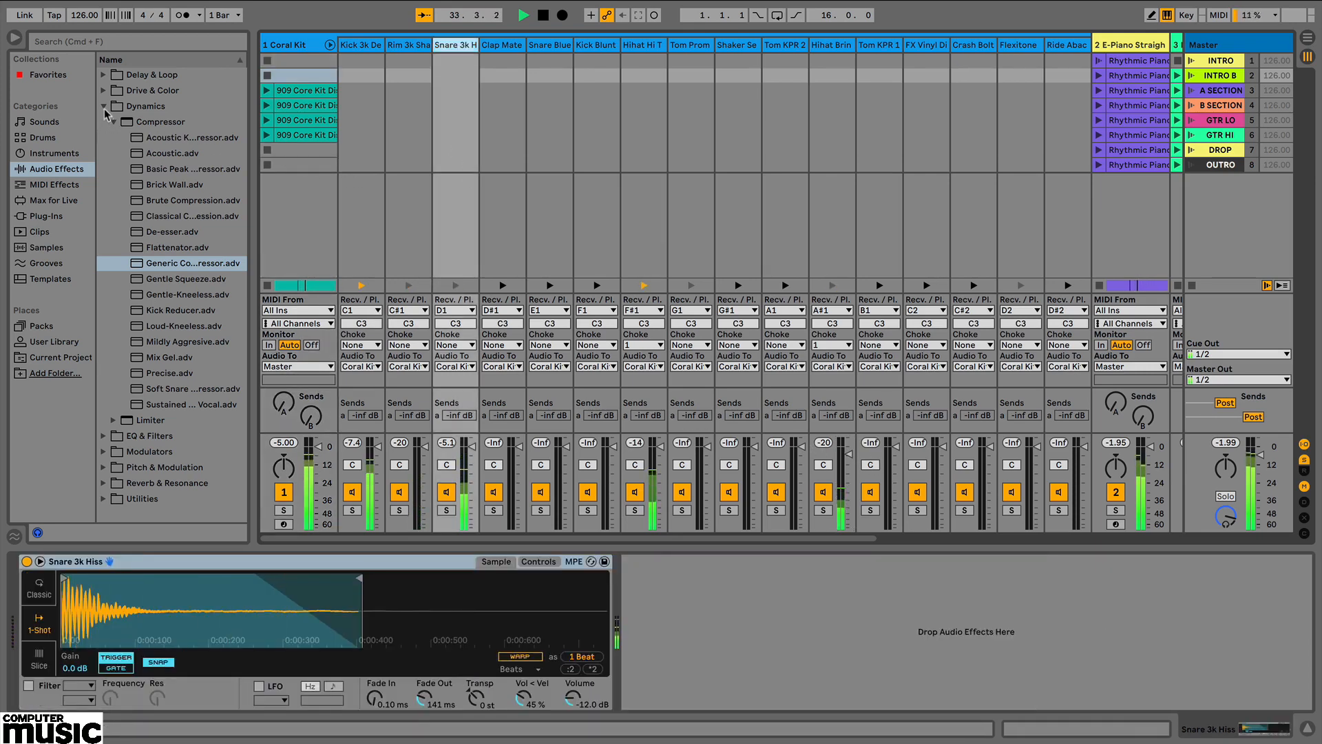
pyautogui.click(148, 121)
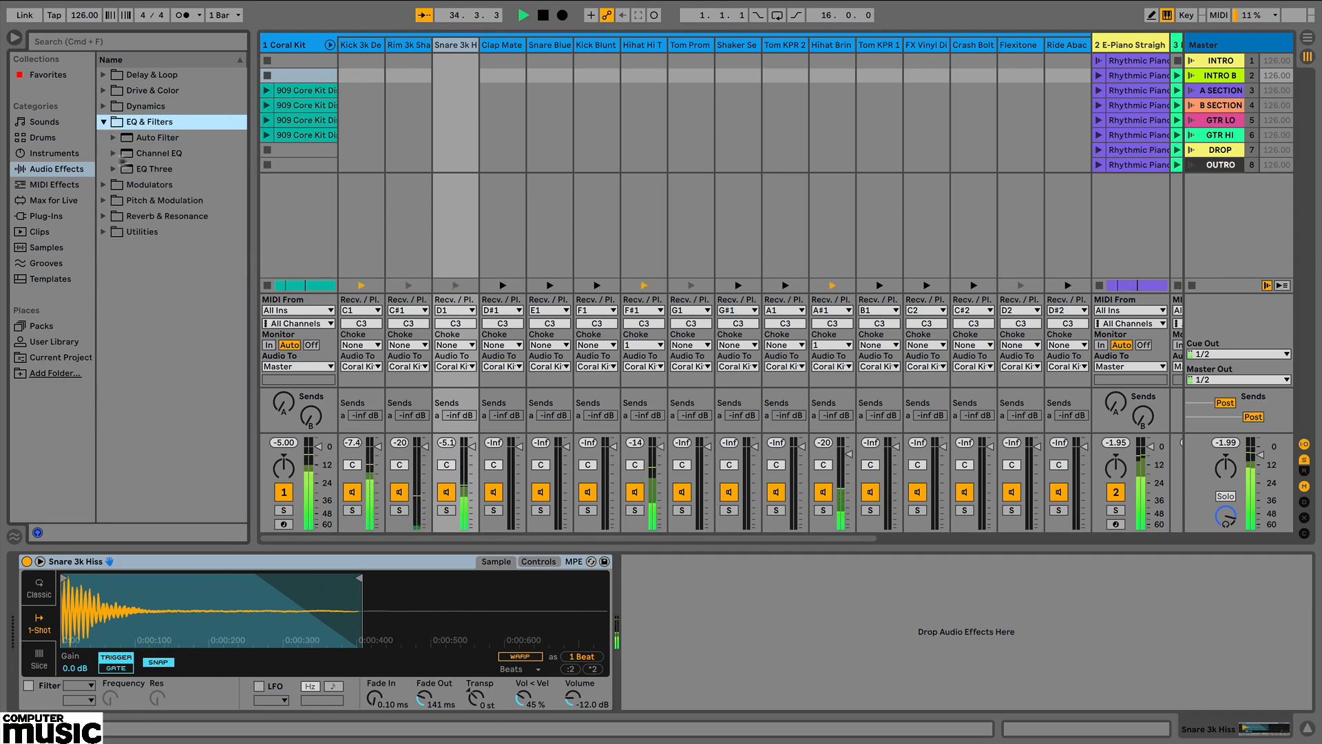
pyautogui.click(159, 153)
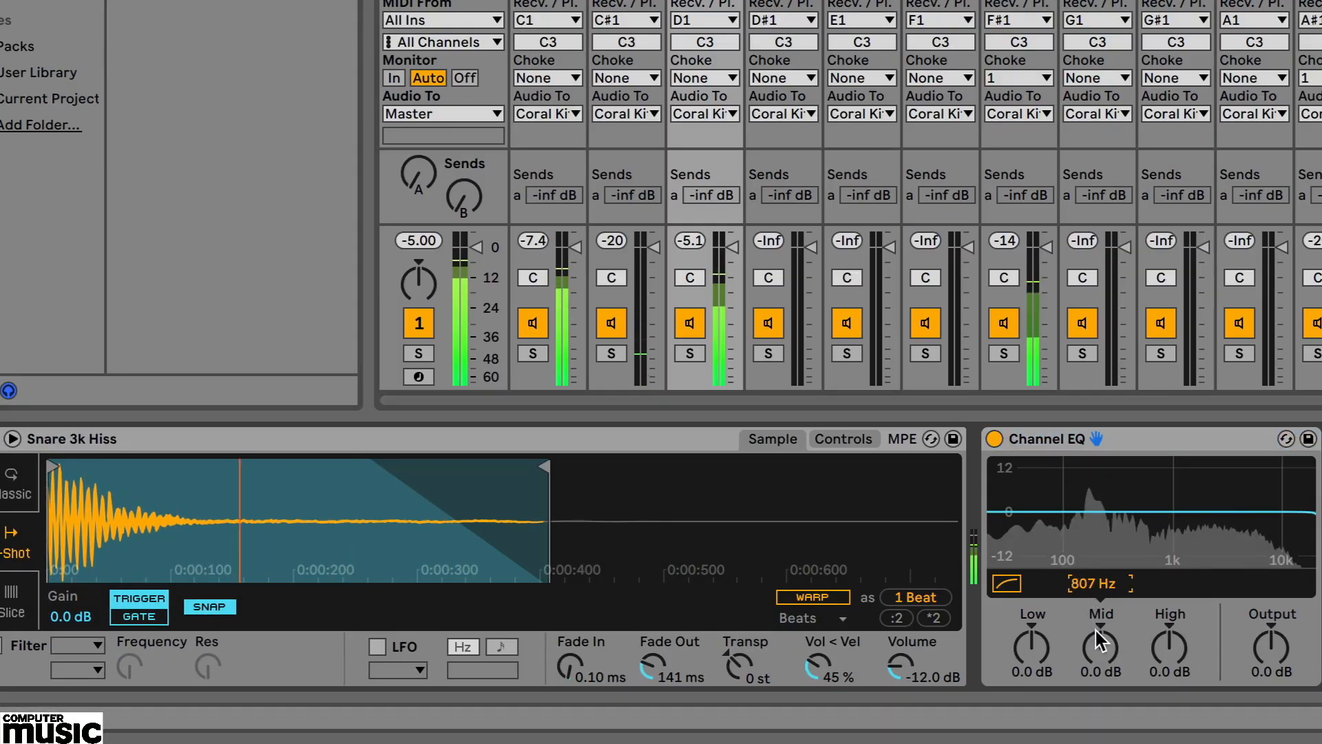
pyautogui.moveTo(1101, 648); pyautogui.dragTo(1101, 675)
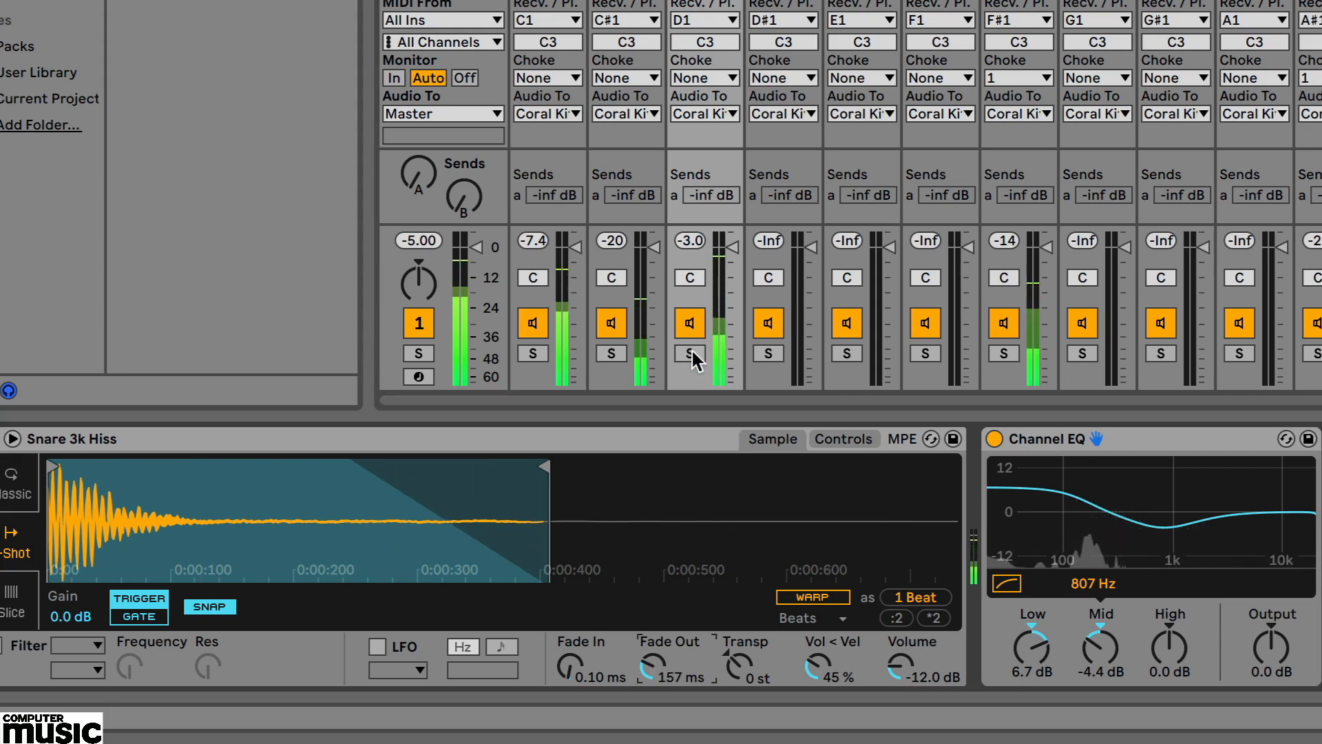
pyautogui.click(689, 354)
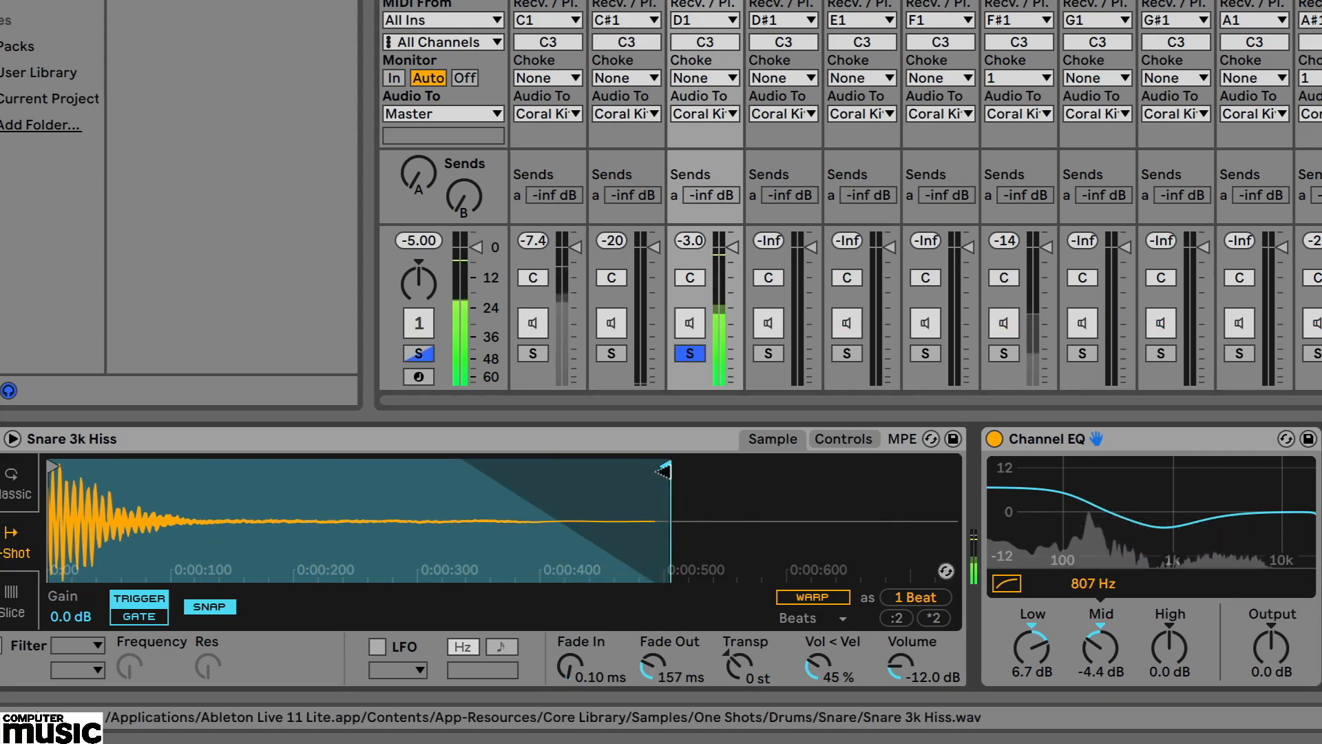
pyautogui.moveTo(663, 468); pyautogui.dragTo(519, 468)
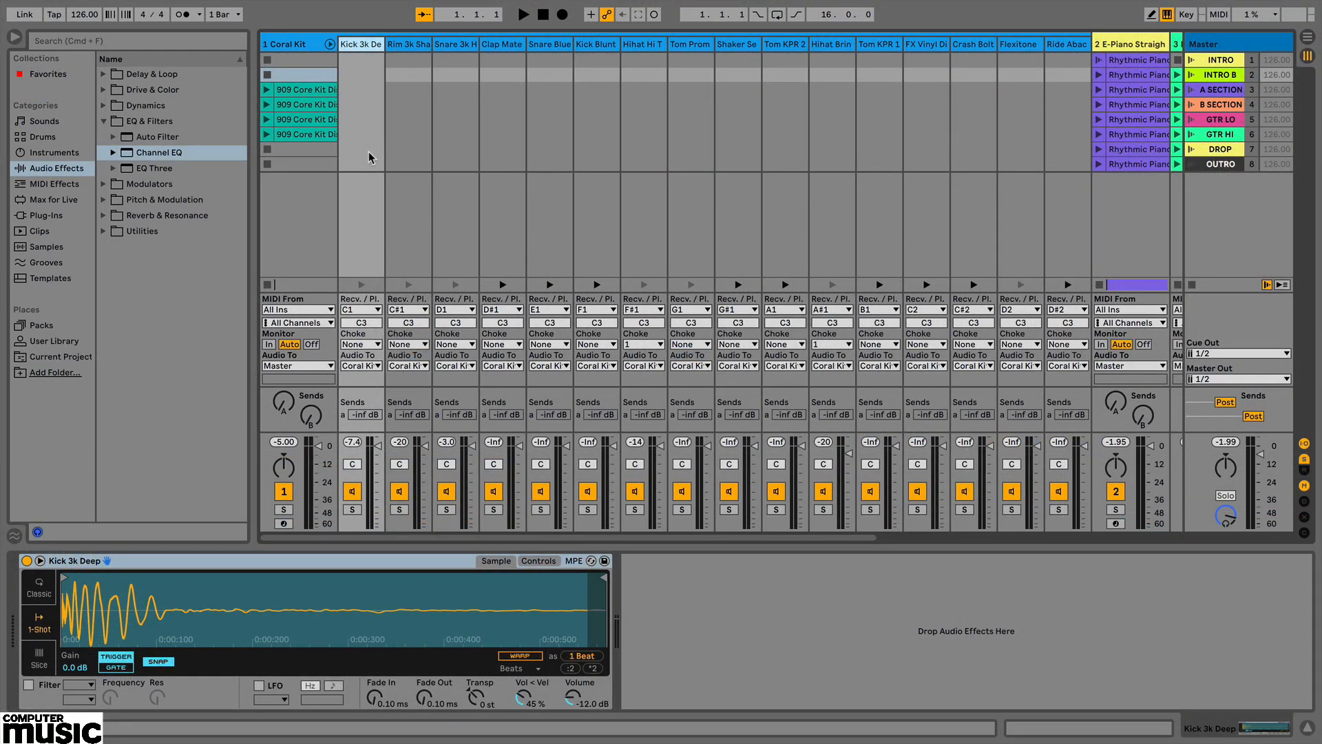
# Solo Kick 3k Deep and add a Generic Compressor at 3:1 ratio, -16.8 dB threshold, auto release.
pyautogui.click(523, 14)
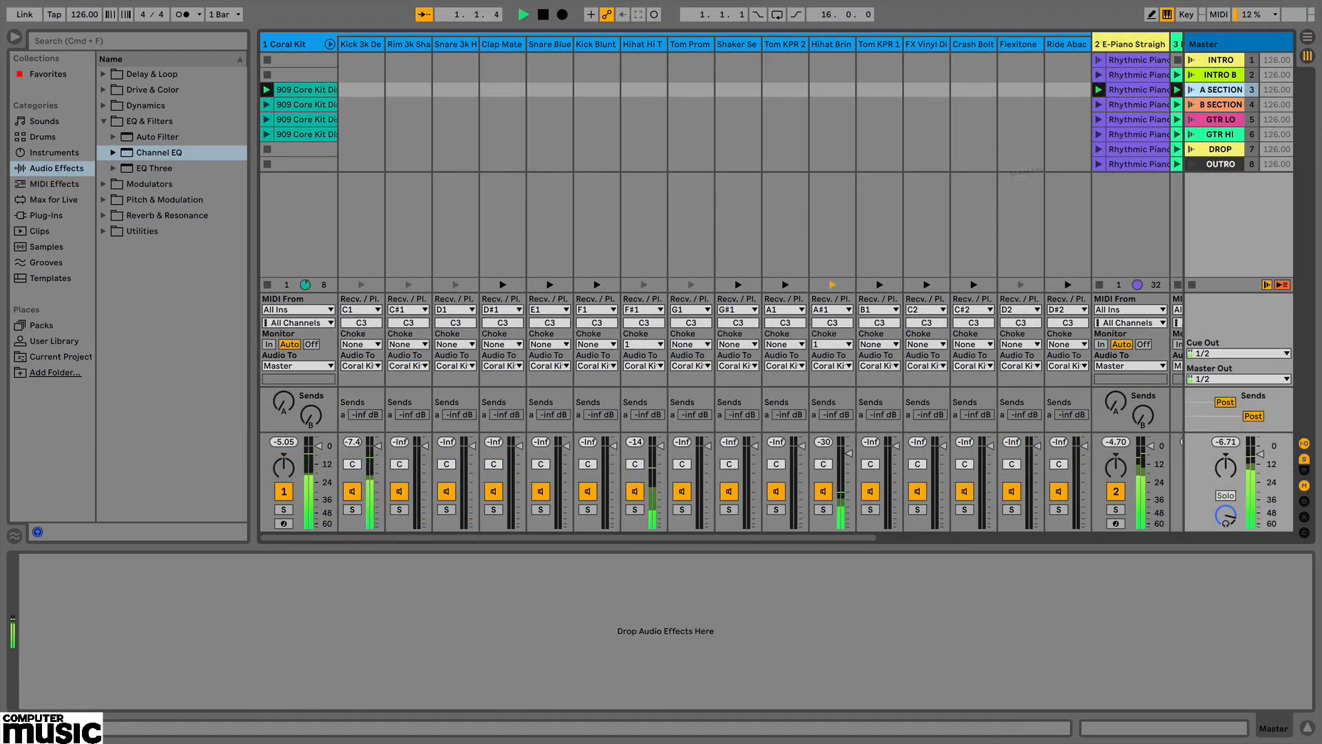
pyautogui.click(523, 14)
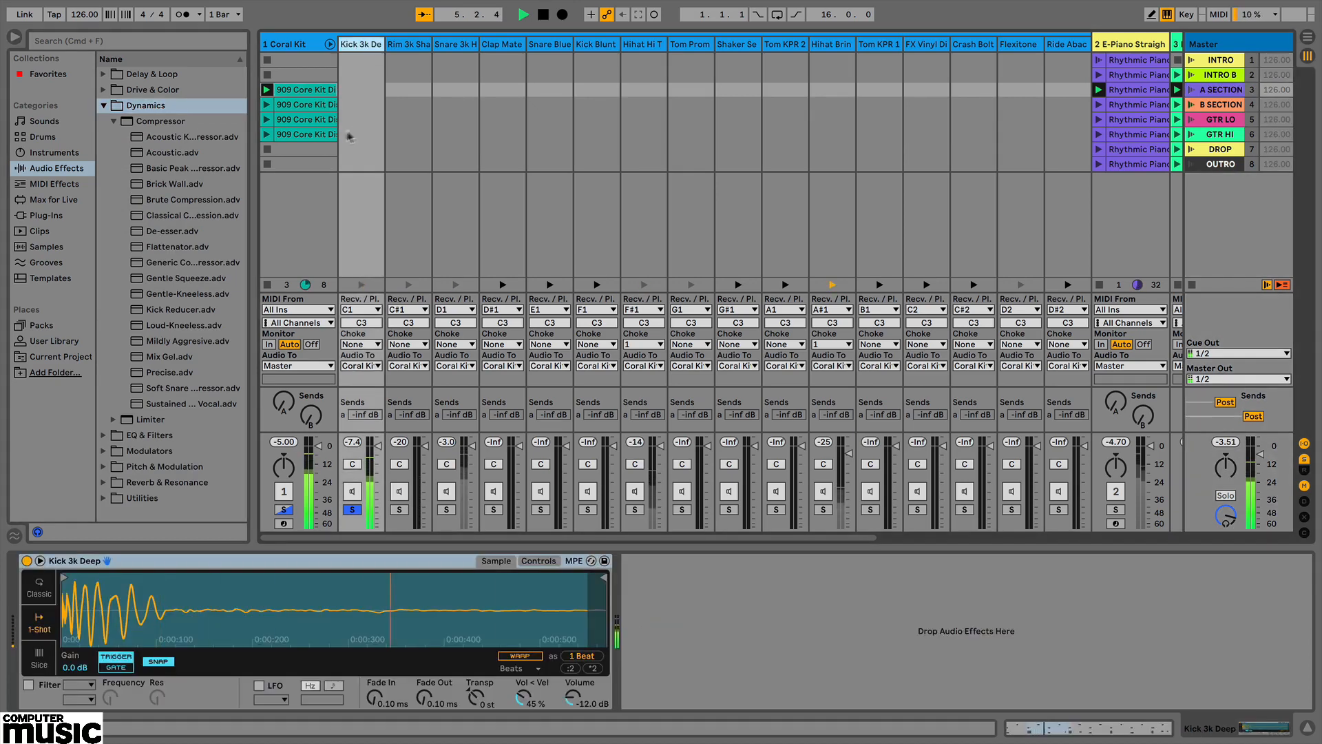
pyautogui.click(186, 262)
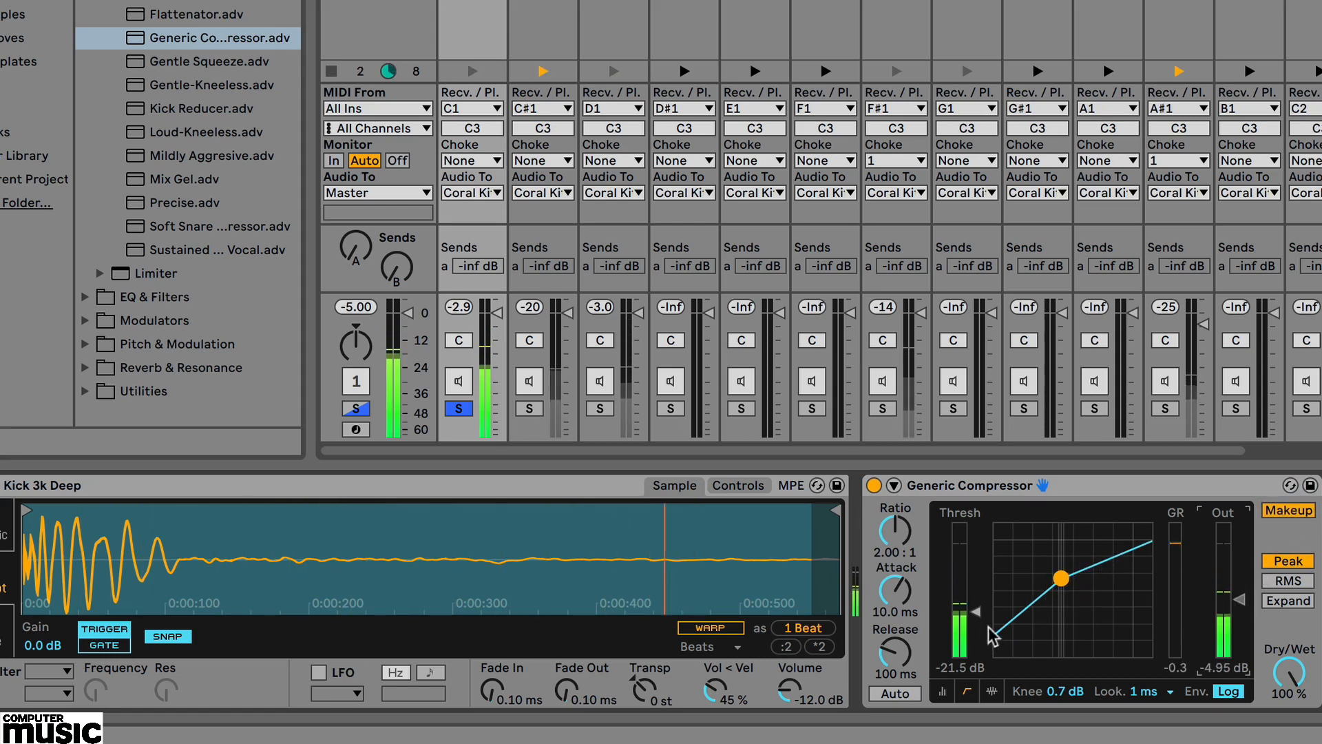
pyautogui.moveTo(1061, 577); pyautogui.dragTo(1073, 568)
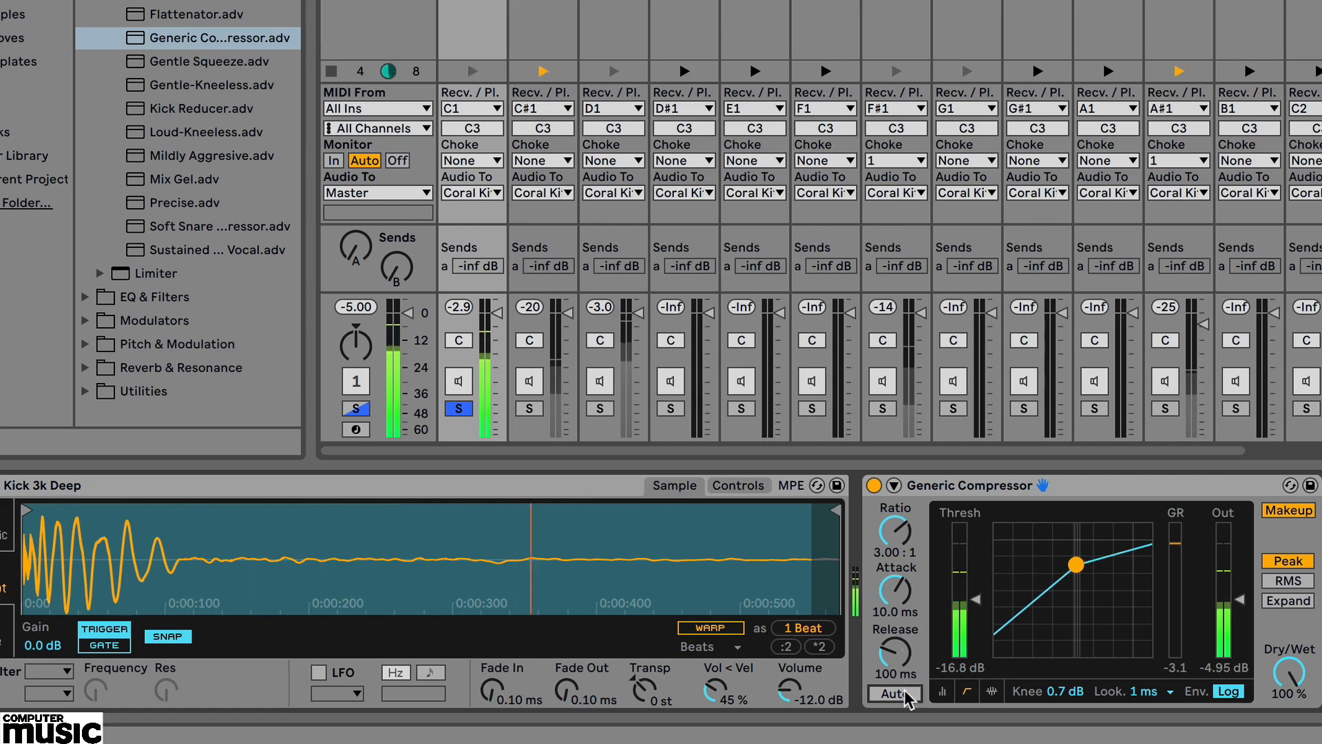
pyautogui.click(894, 692)
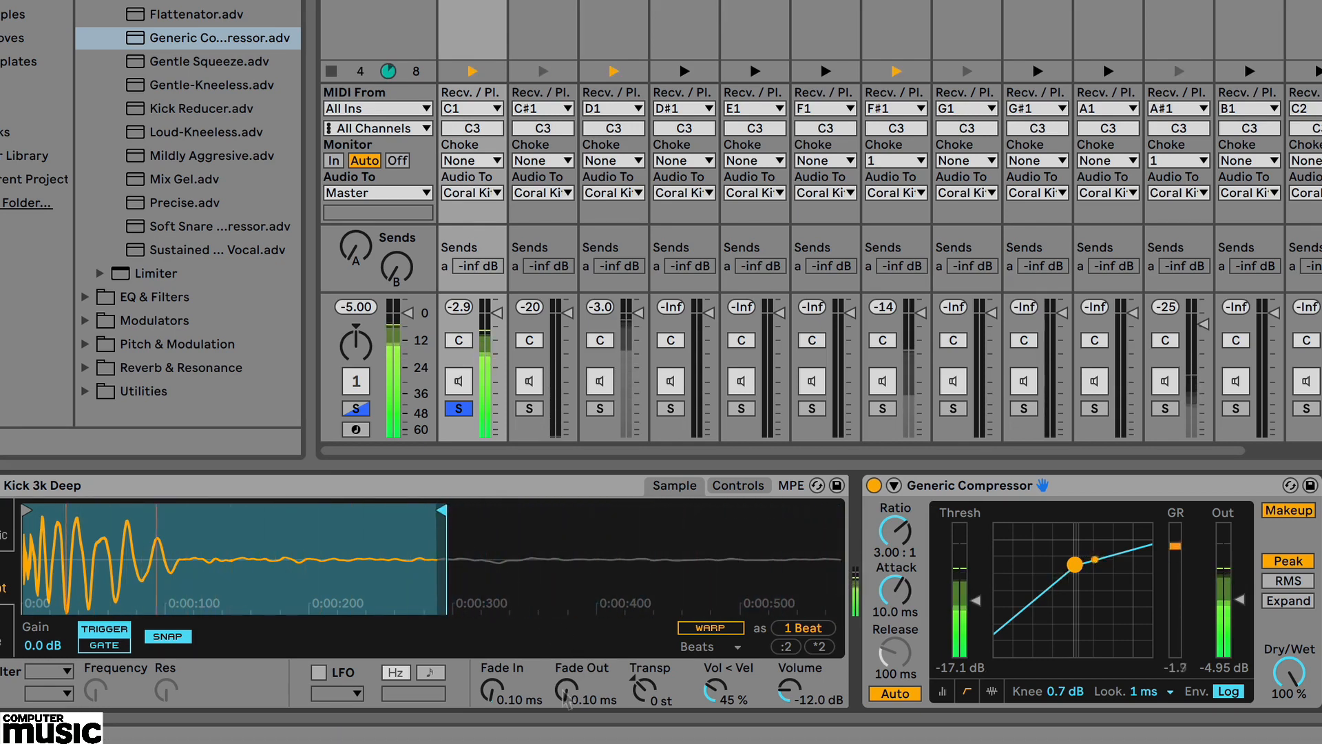
pyautogui.moveTo(566, 693); pyautogui.dragTo(566, 640)
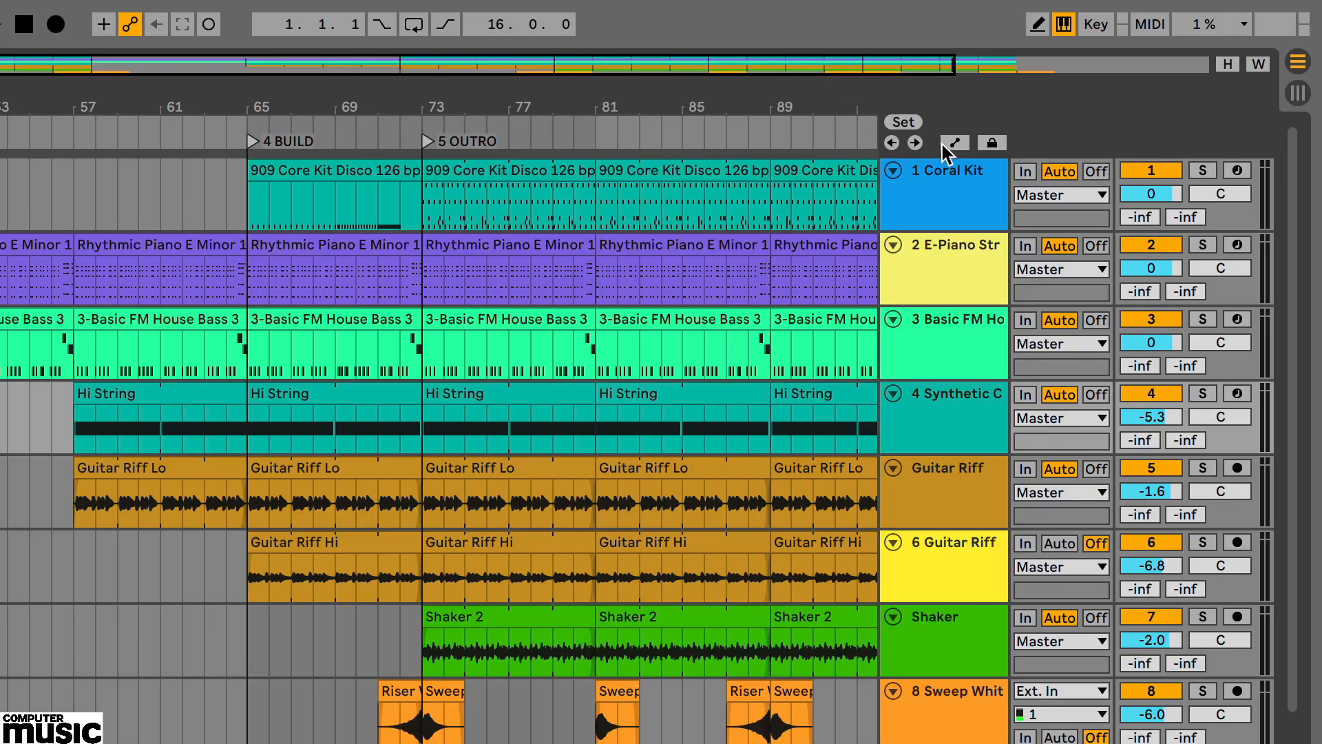
# Enable automation mode and set the Synthetic Choir Strings lane to Mixer > Track Volume.
pyautogui.click(953, 142)
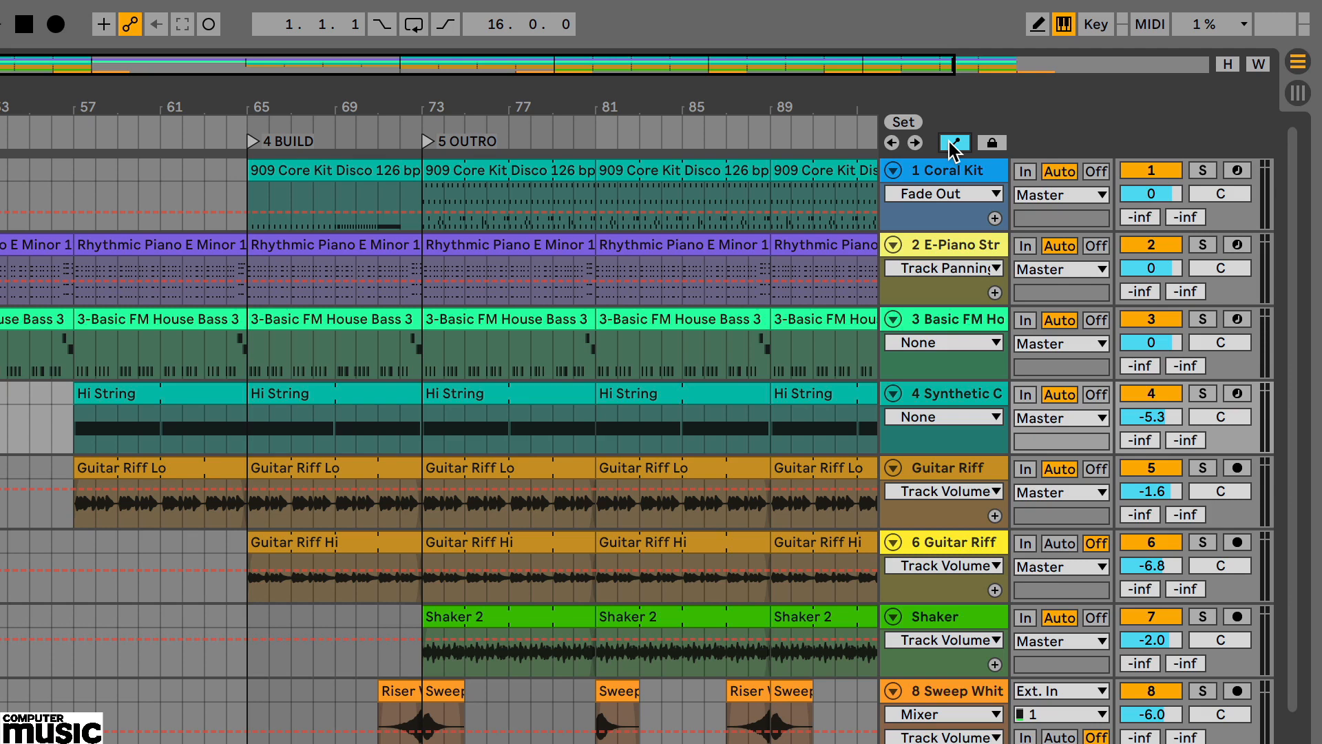
pyautogui.click(941, 194)
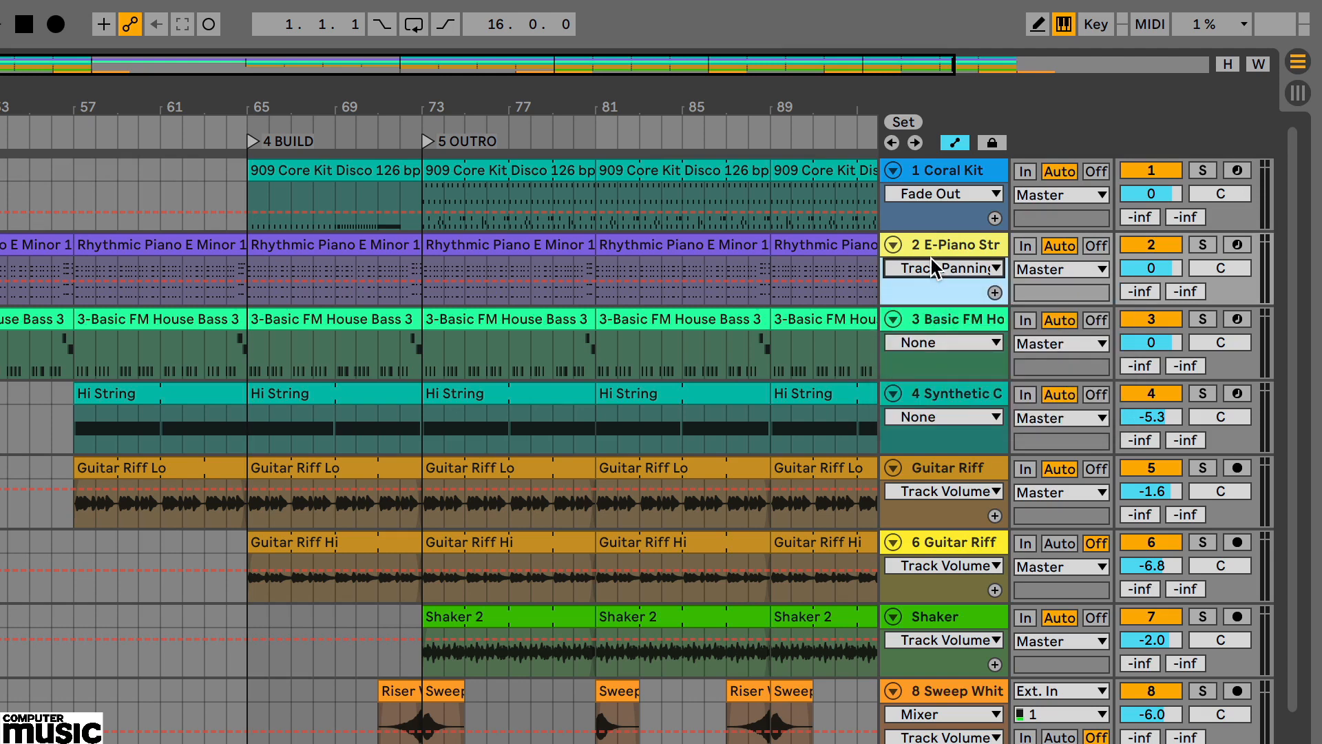
pyautogui.moveTo(932, 422)
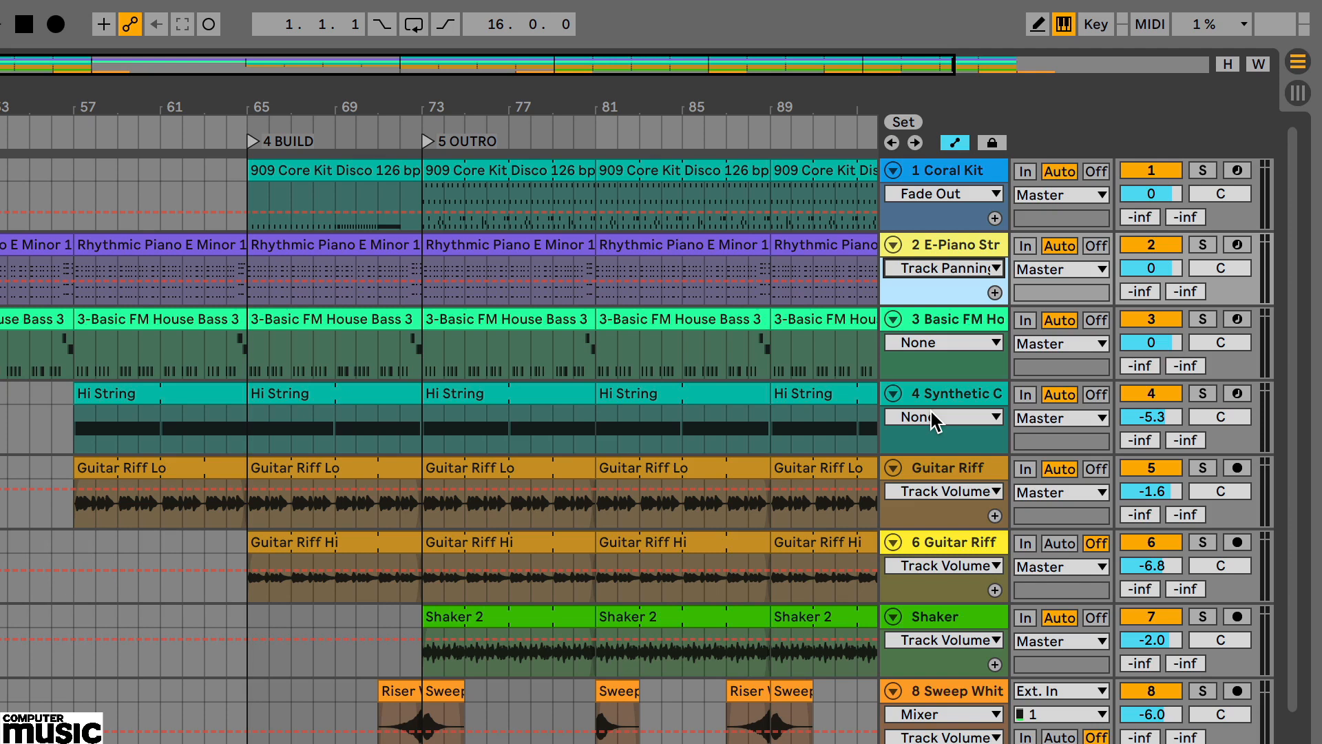
pyautogui.click(941, 416)
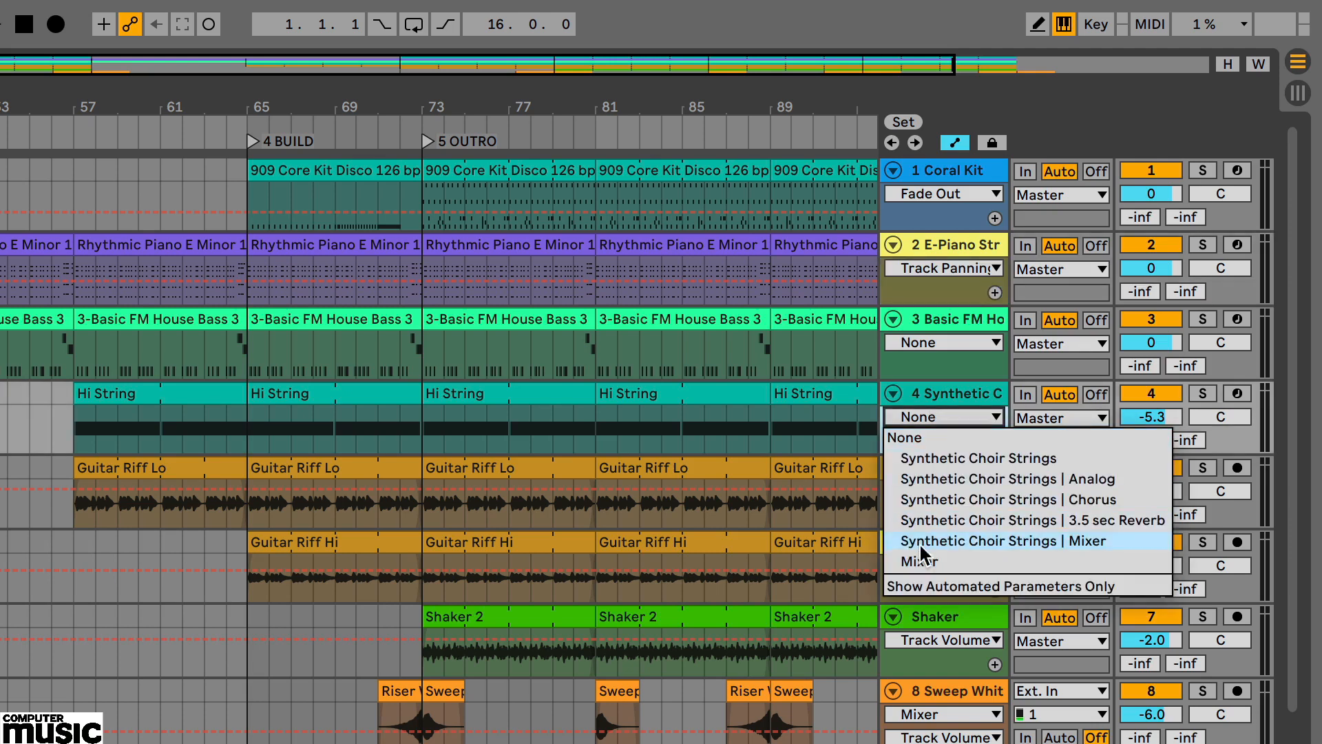
pyautogui.moveTo(918, 562)
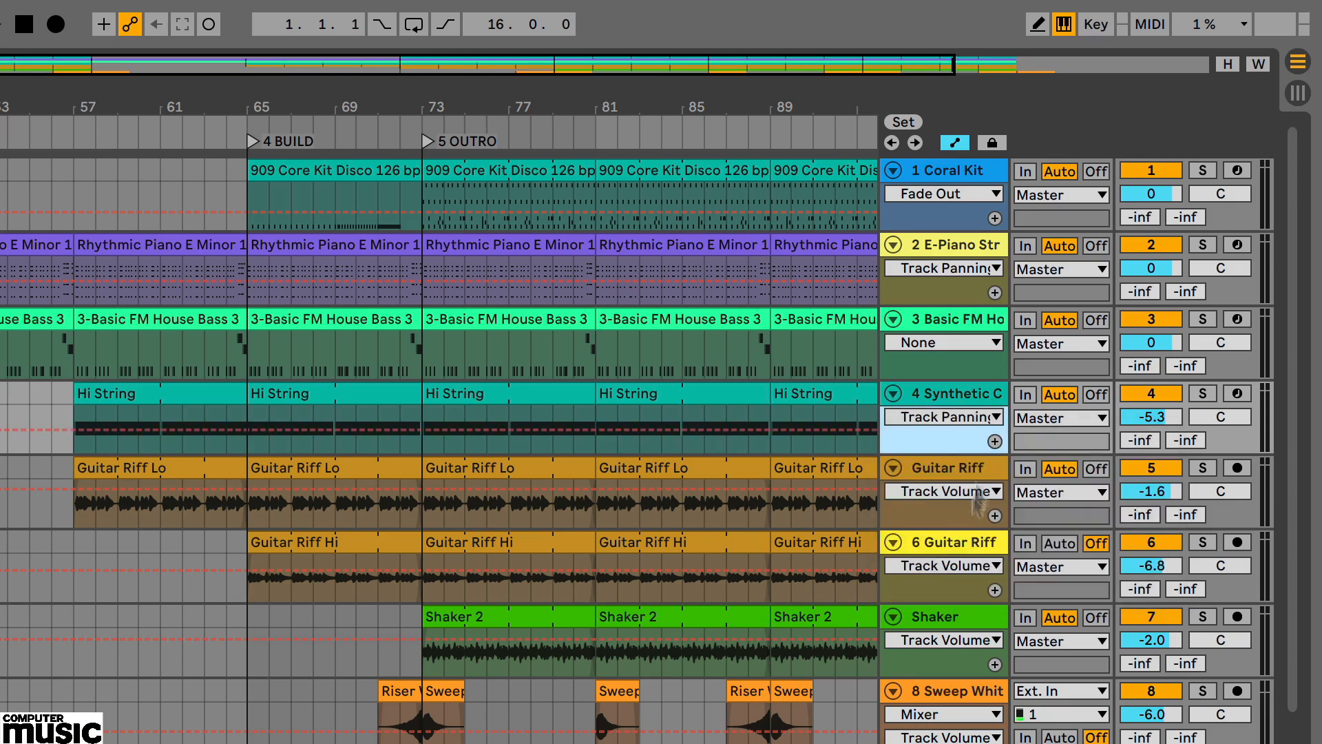
pyautogui.click(942, 416)
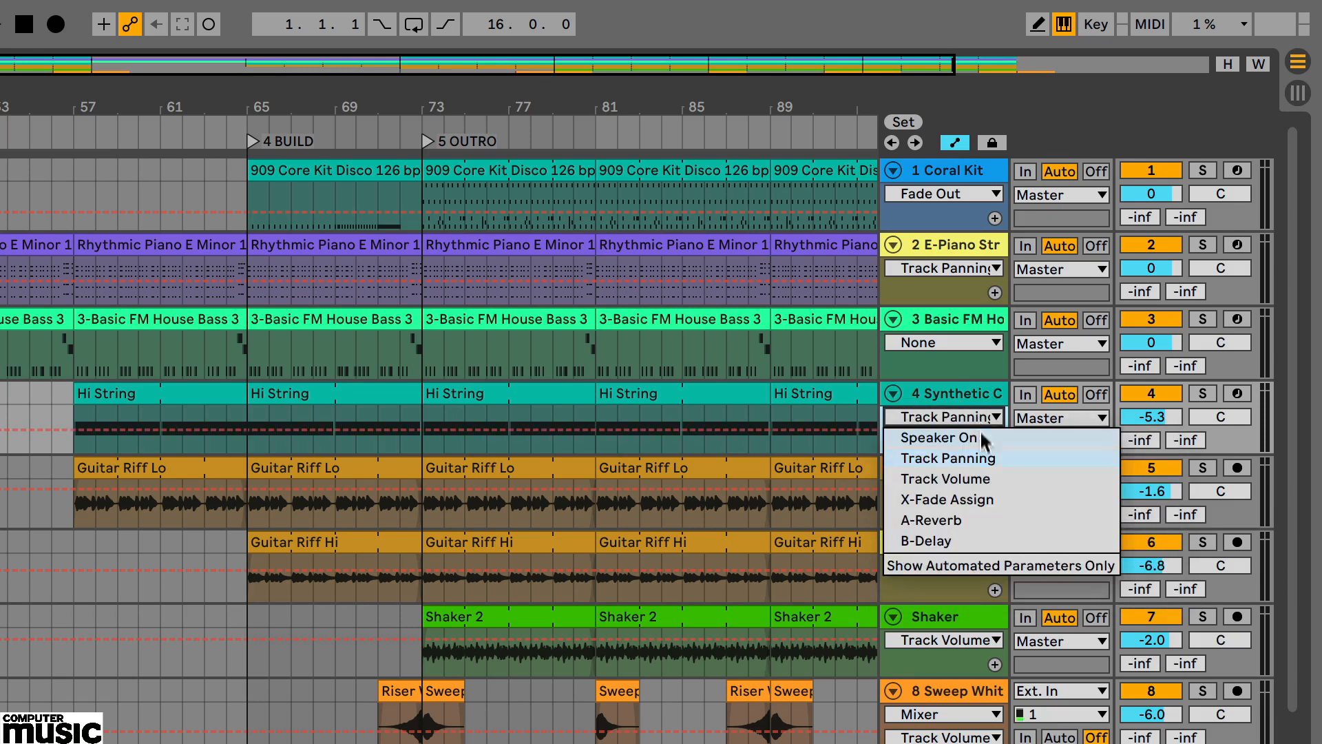
pyautogui.moveTo(945, 478)
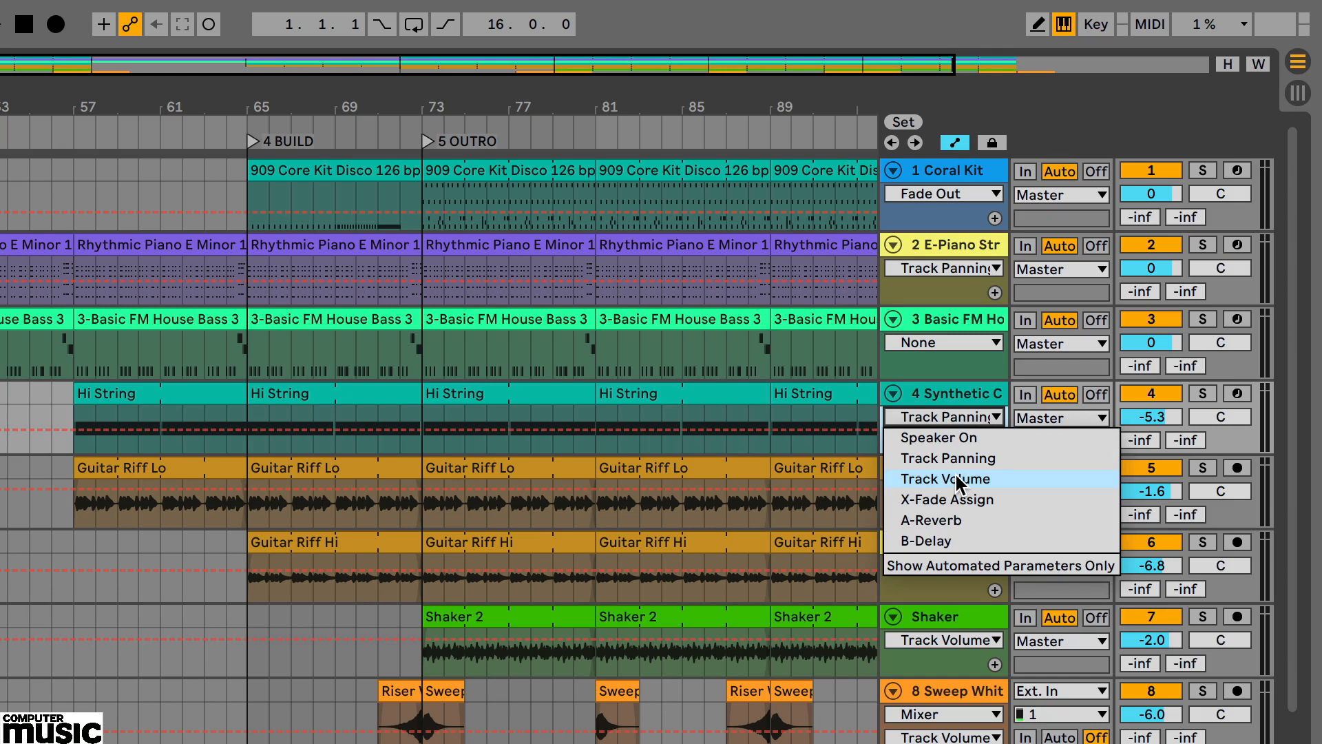
pyautogui.click(944, 477)
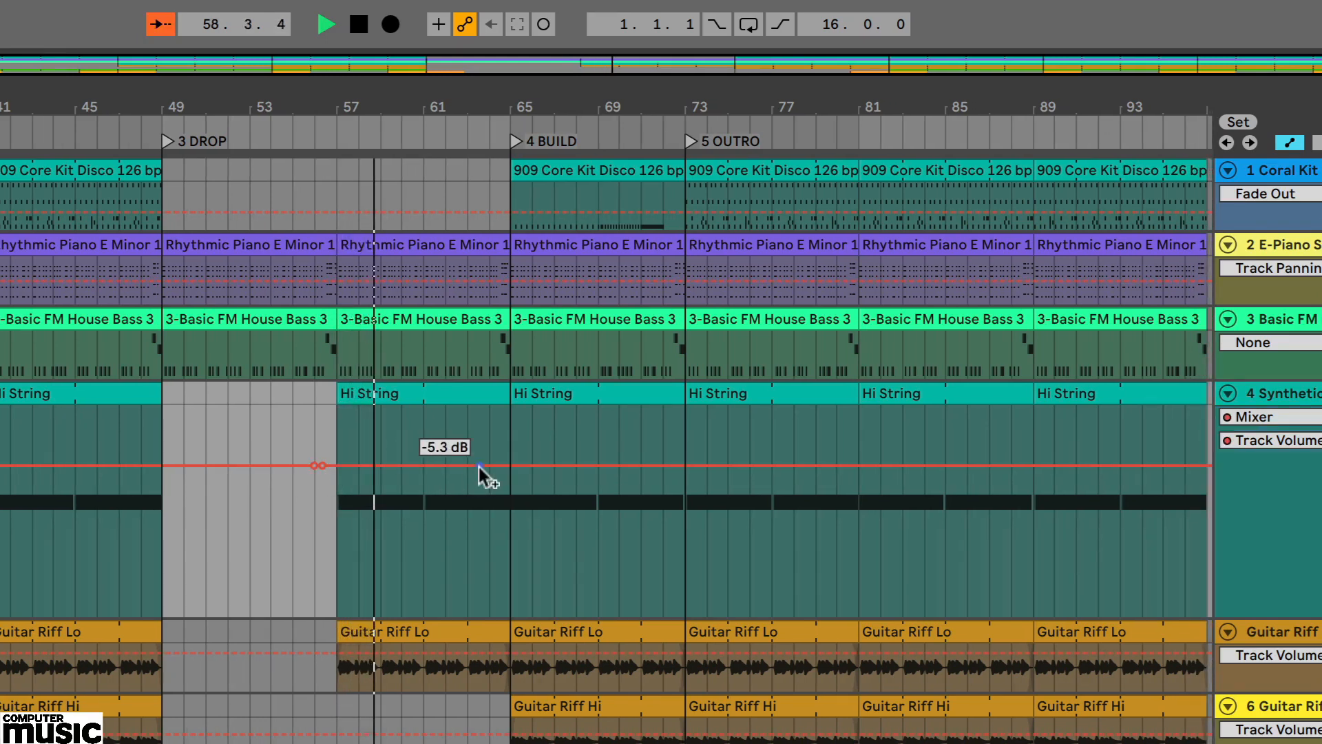
# Drag the strings volume envelope down to about -6.2 dB around bars 57–63.
pyautogui.moveTo(477, 466); pyautogui.dragTo(318, 467)
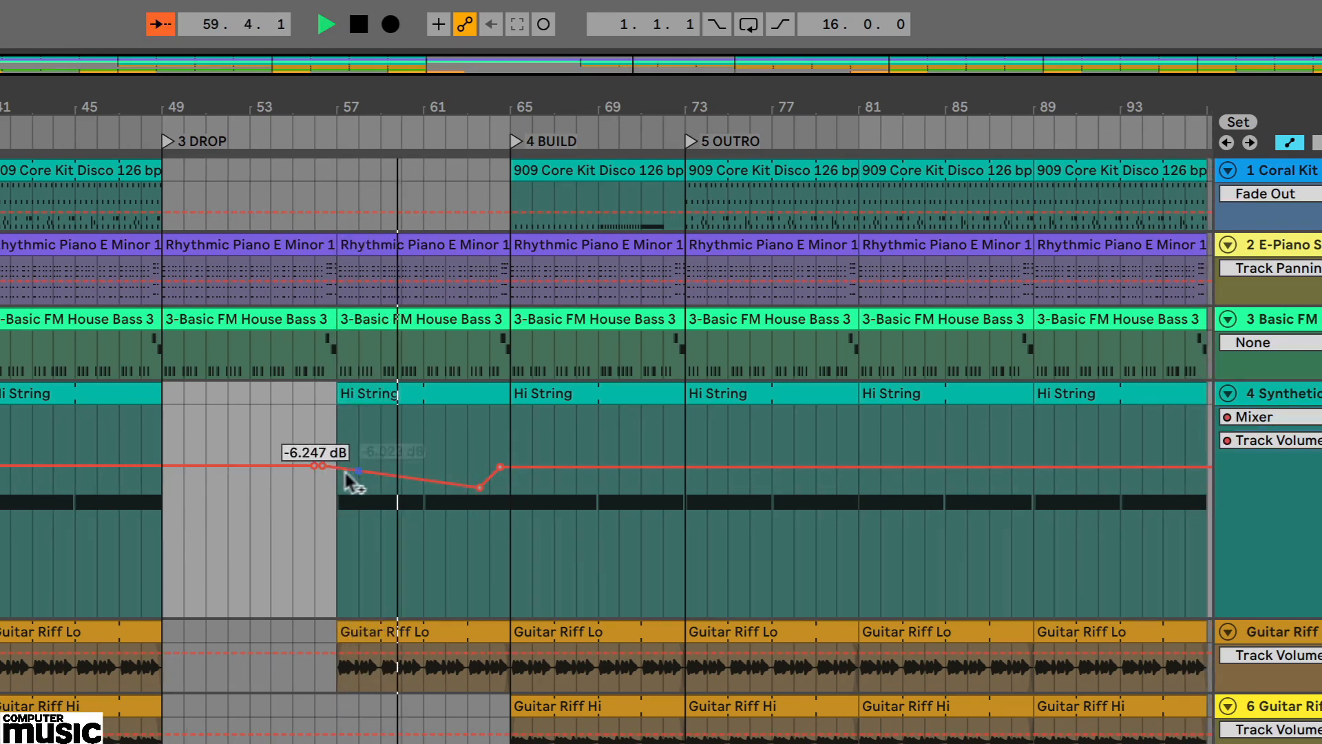